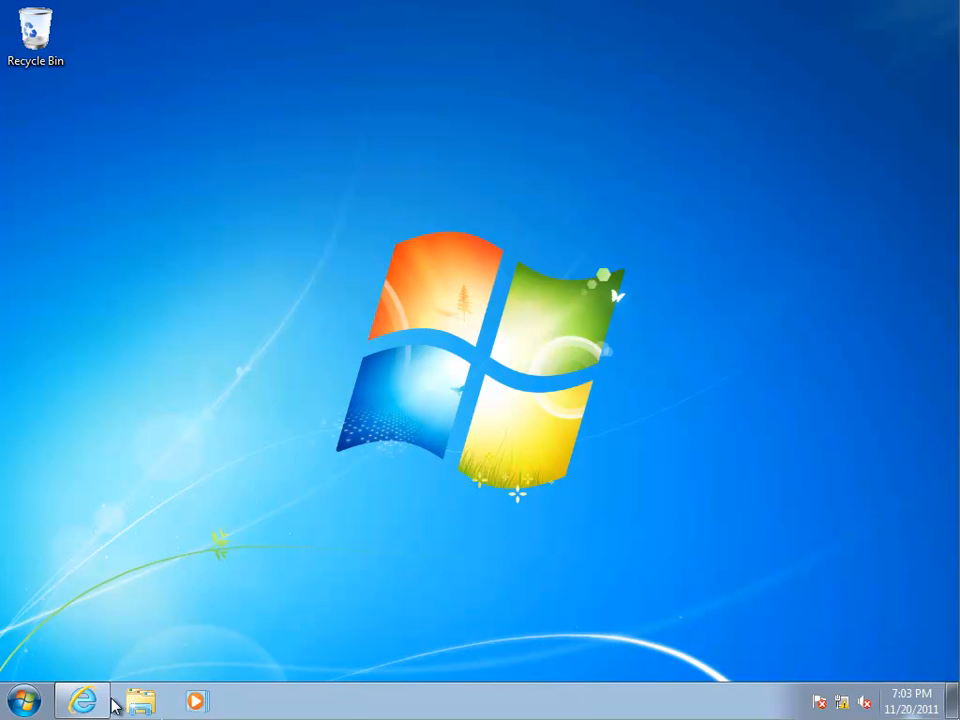
# Load the QNAP NAS login page in Internet Explorer and bring up the Administration sign-in dialog
pyautogui.click(82, 700)
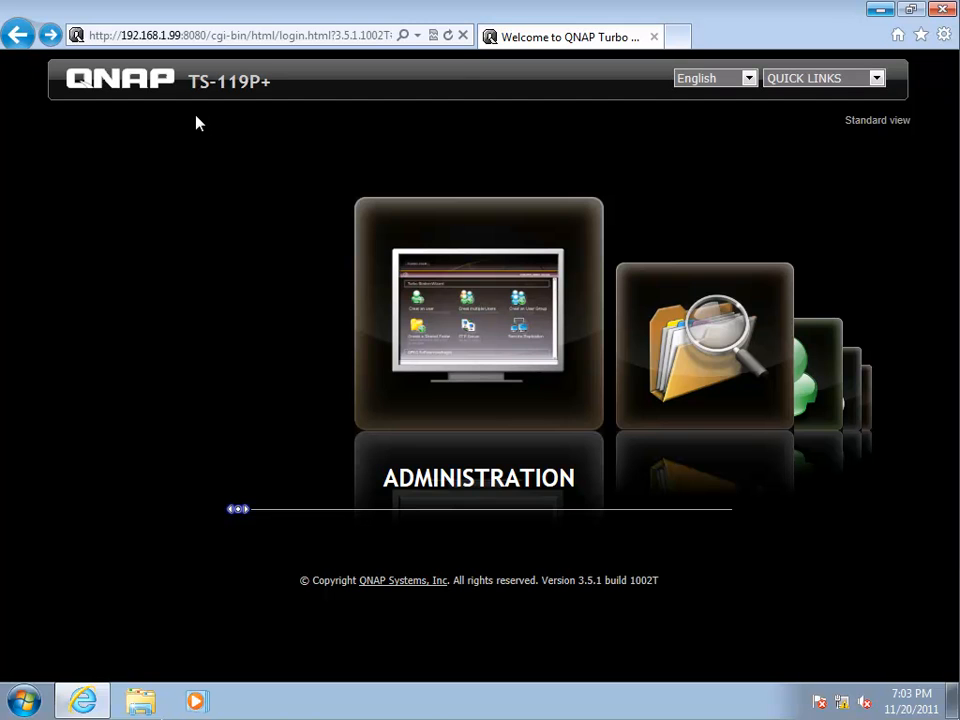
pyautogui.moveTo(288, 114)
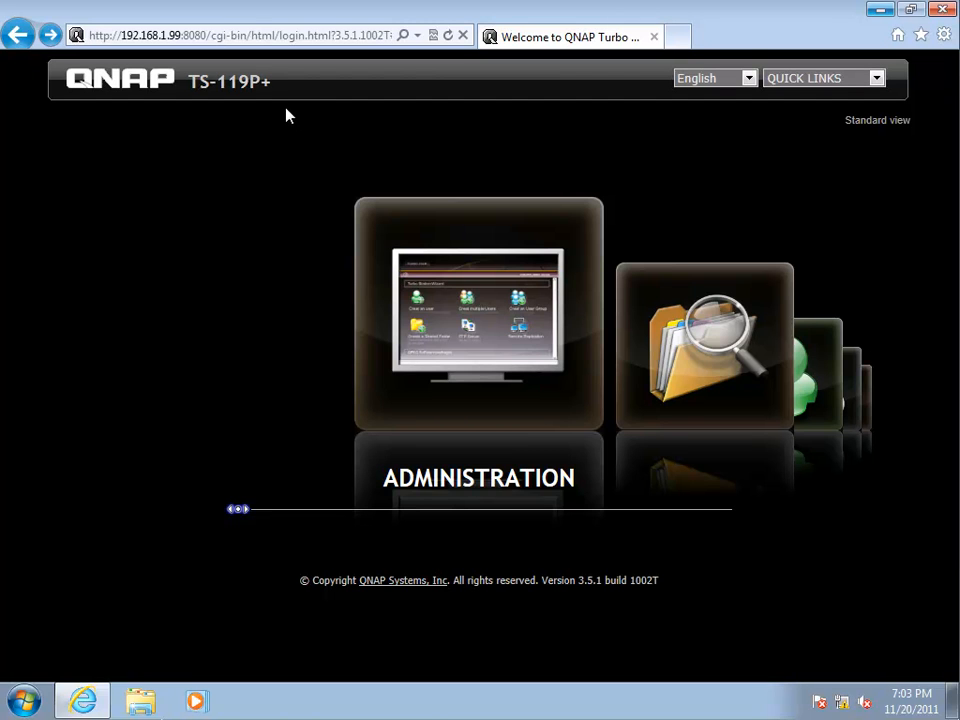
pyautogui.moveTo(370, 328)
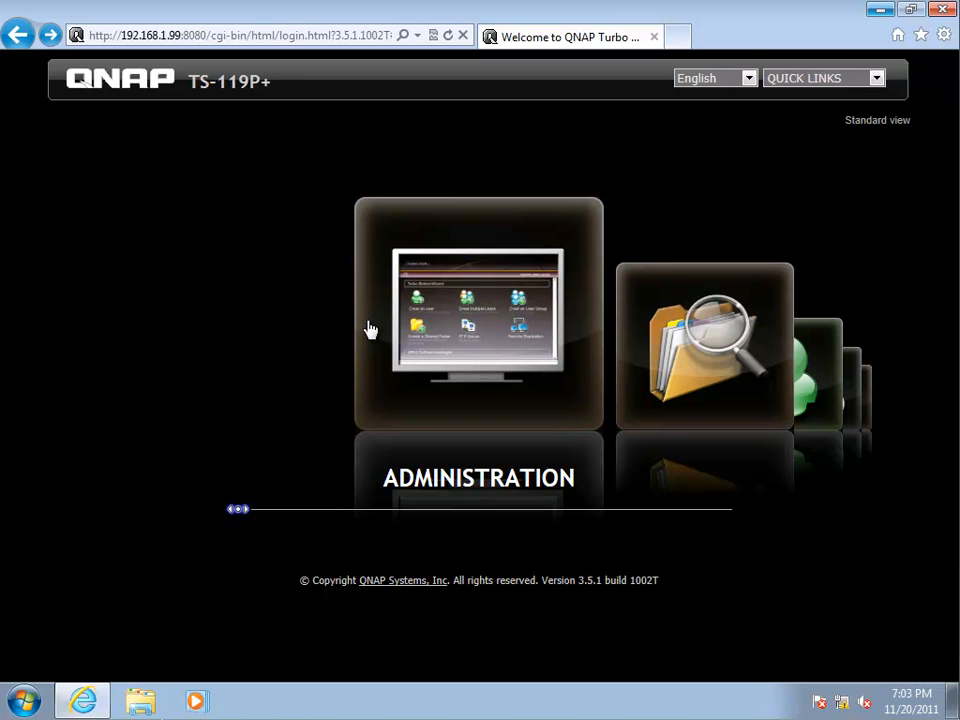
pyautogui.click(478, 316)
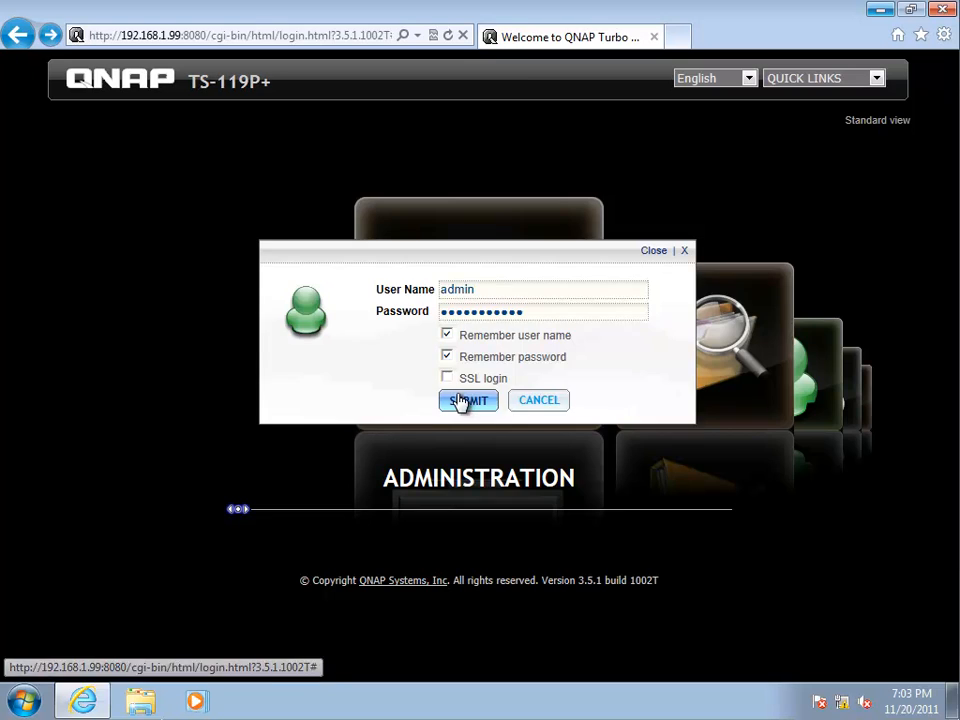
# Sign in, then enable the iSCSI Target Service on port 3260 under Disk Management > iSCSI
pyautogui.click(468, 400)
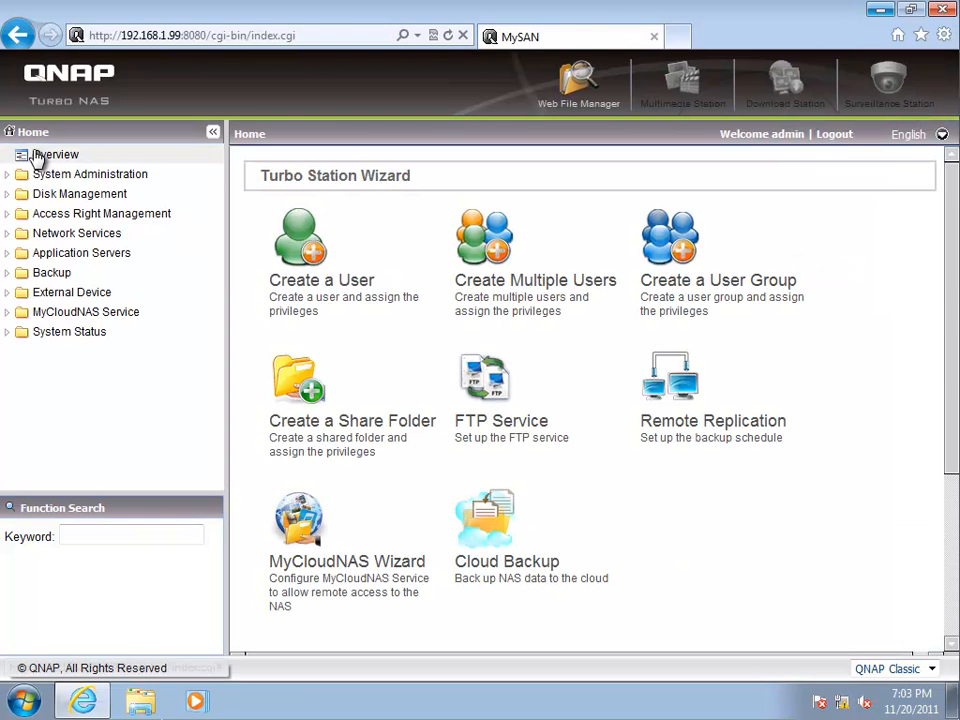
pyautogui.click(80, 192)
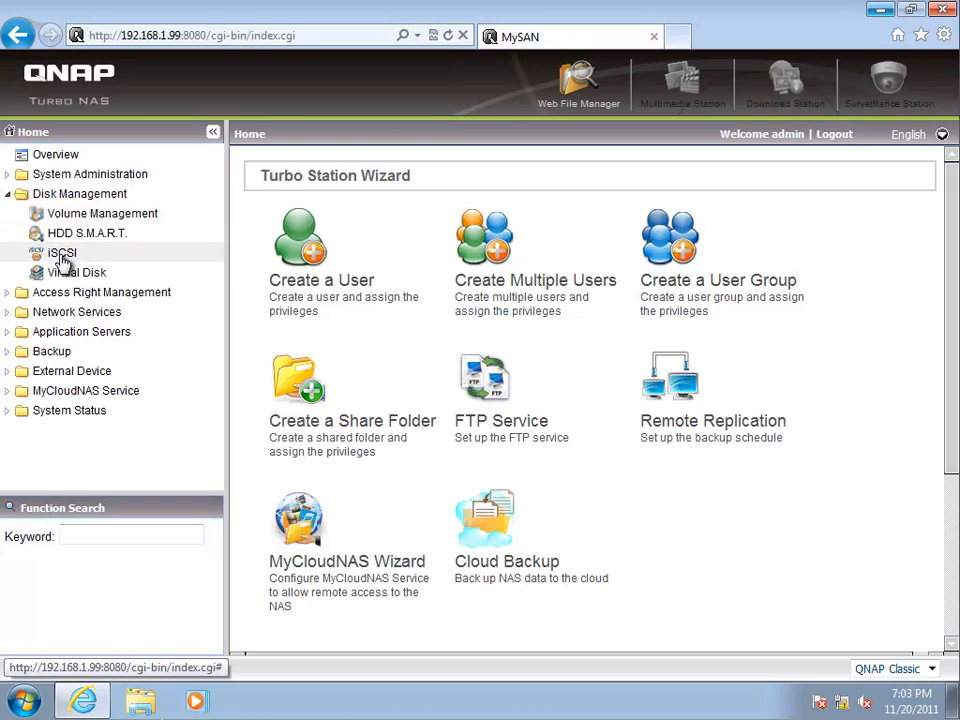
pyautogui.click(62, 254)
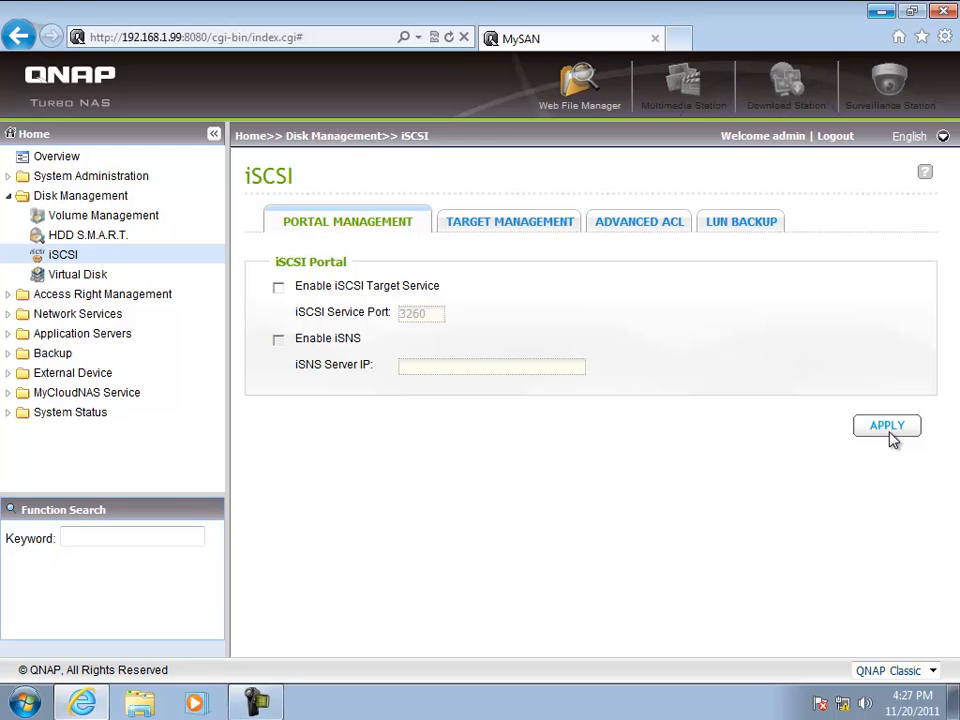
pyautogui.click(278, 286)
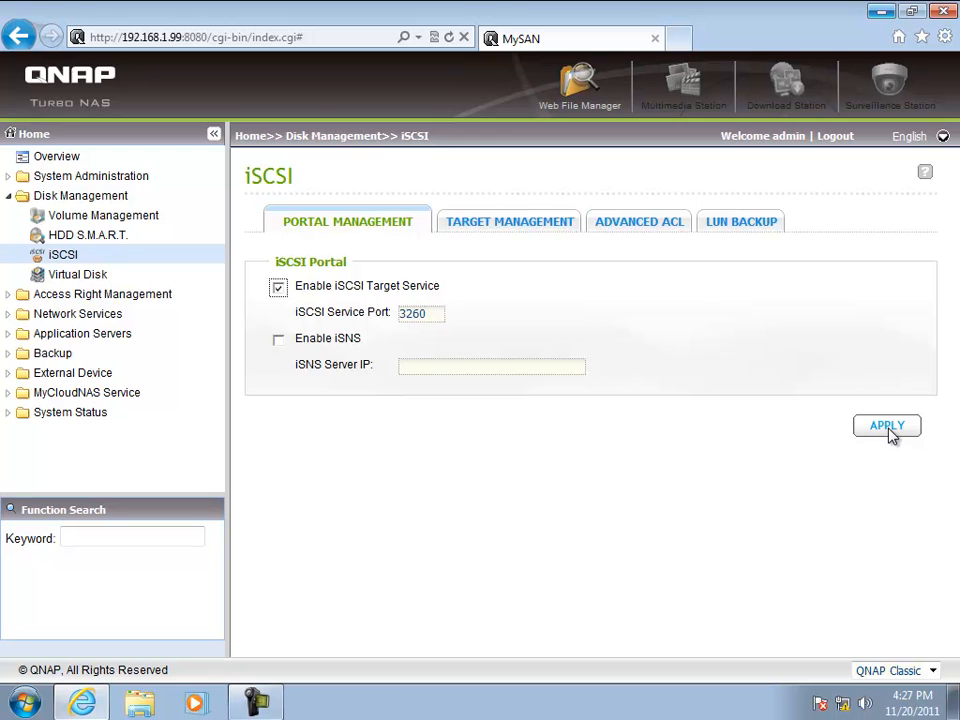
pyautogui.moveTo(518, 232)
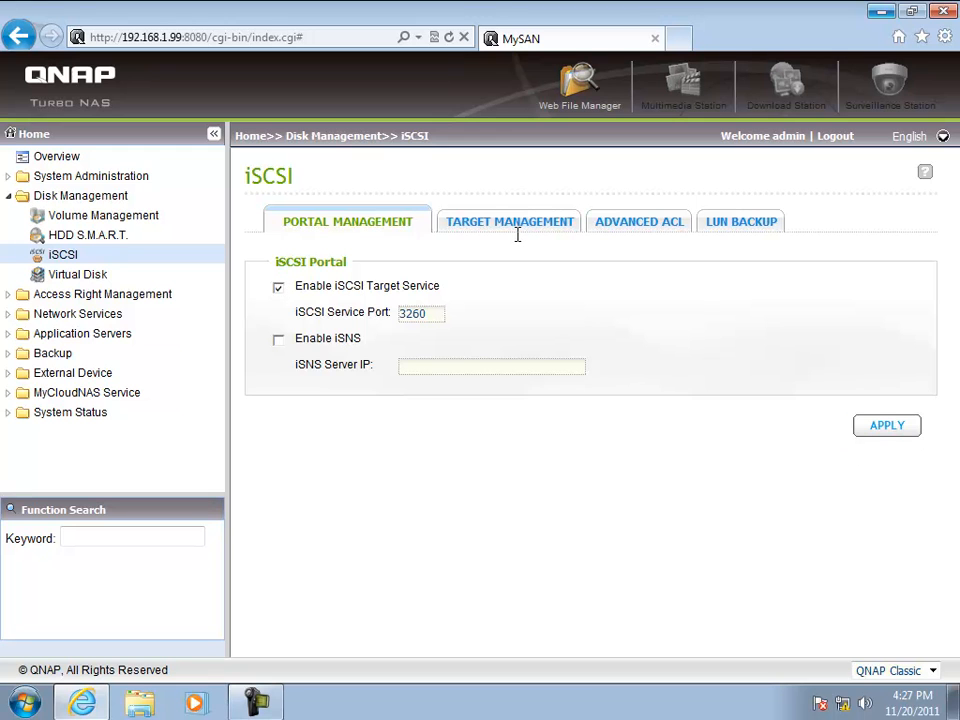
pyautogui.moveTo(508, 220)
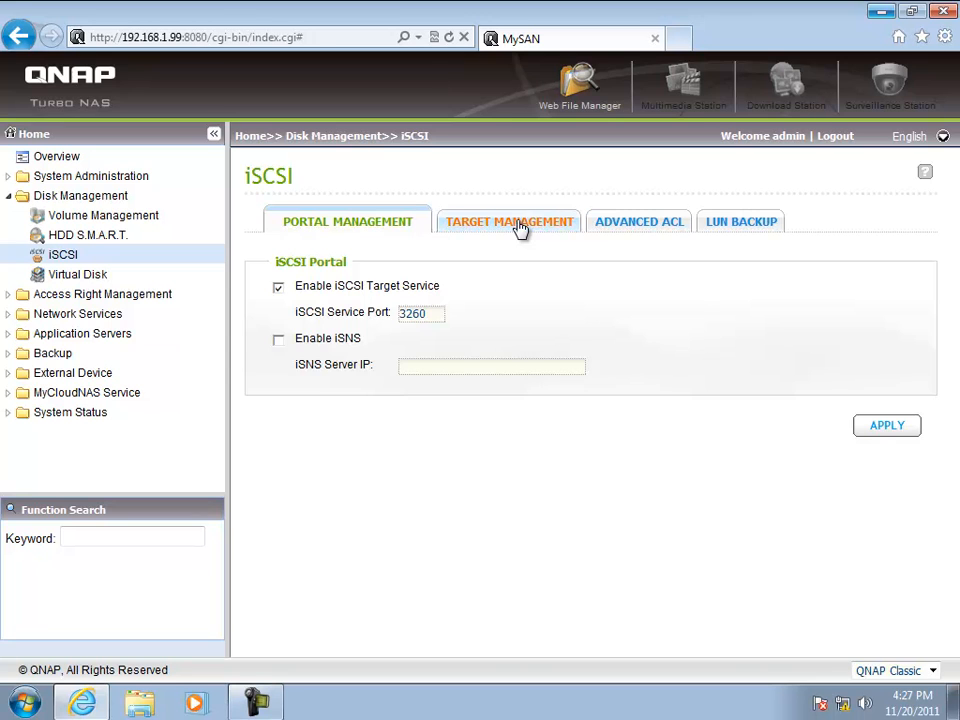
# Launch the Quick Configuration Wizard from Target Management, choosing iSCSI Target only
pyautogui.click(508, 220)
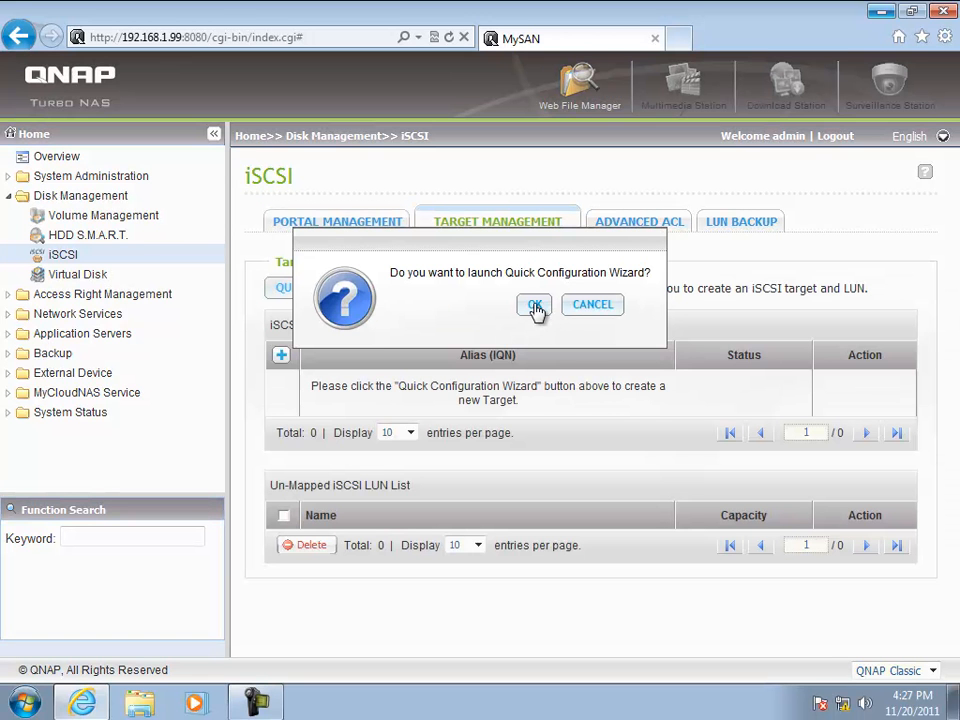
pyautogui.click(534, 304)
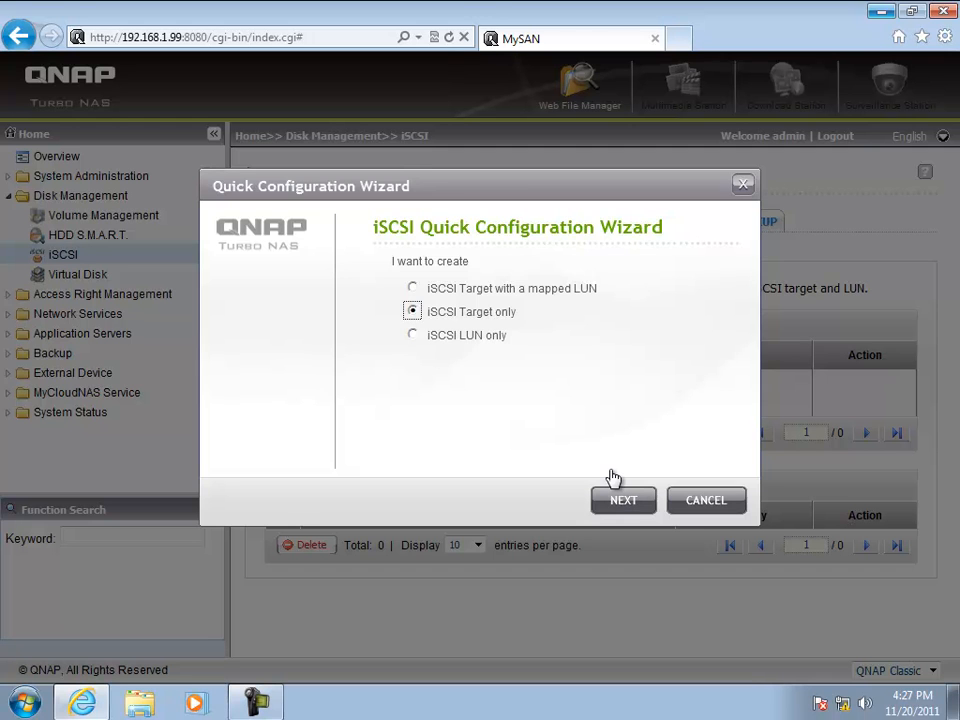
pyautogui.click(624, 500)
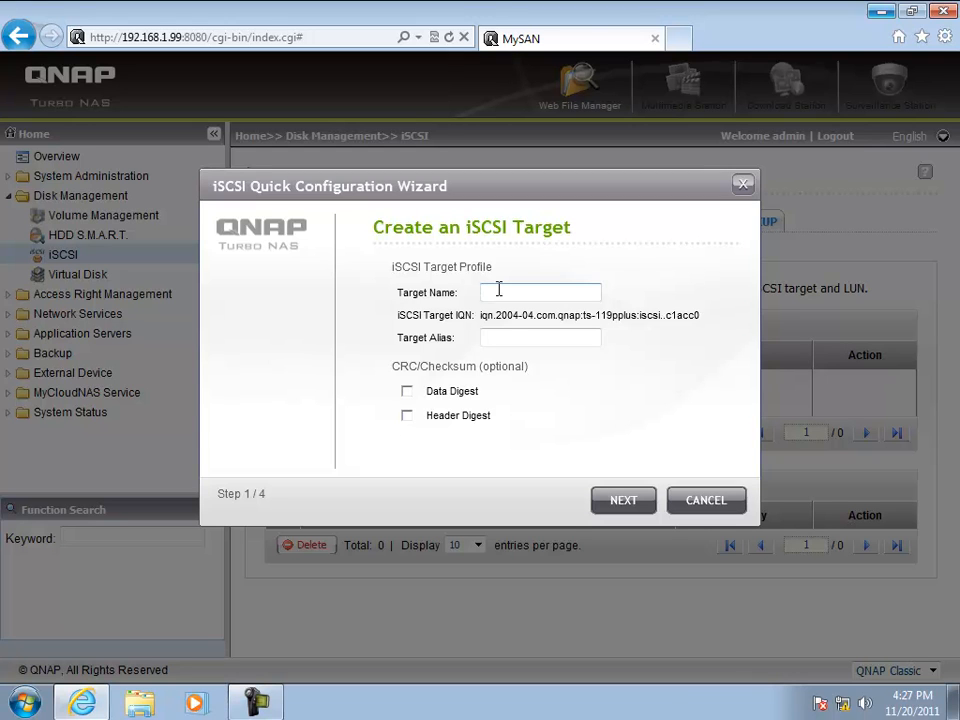
# Name the target MyQNAPSAN with alias My QNAPSAN, skip CHAP authentication and finish
pyautogui.write('My')
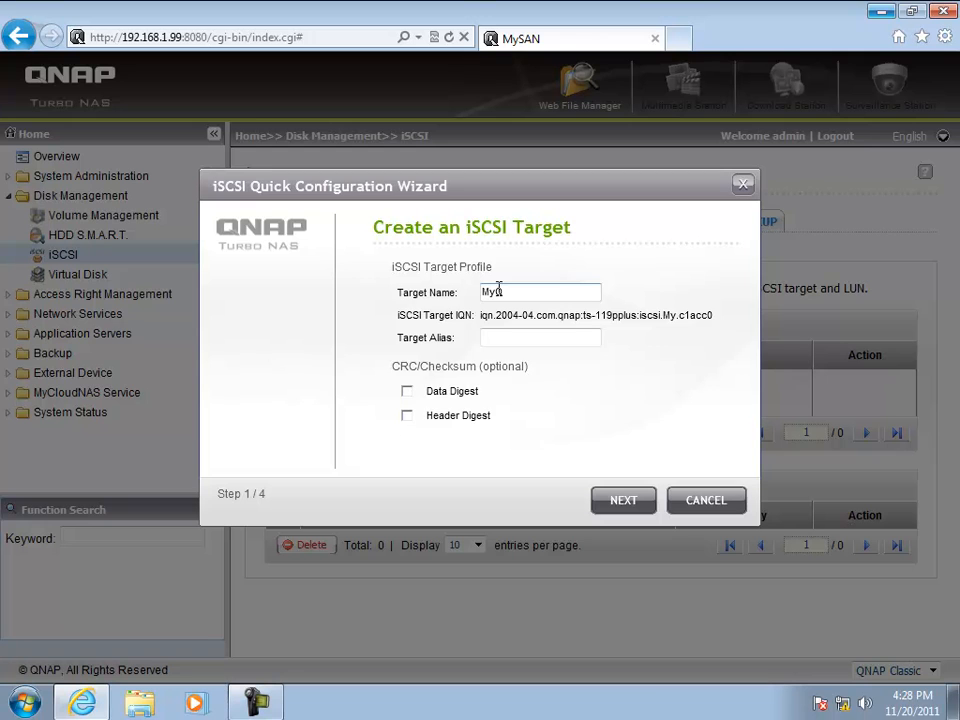
pyautogui.write('QNAPSA')
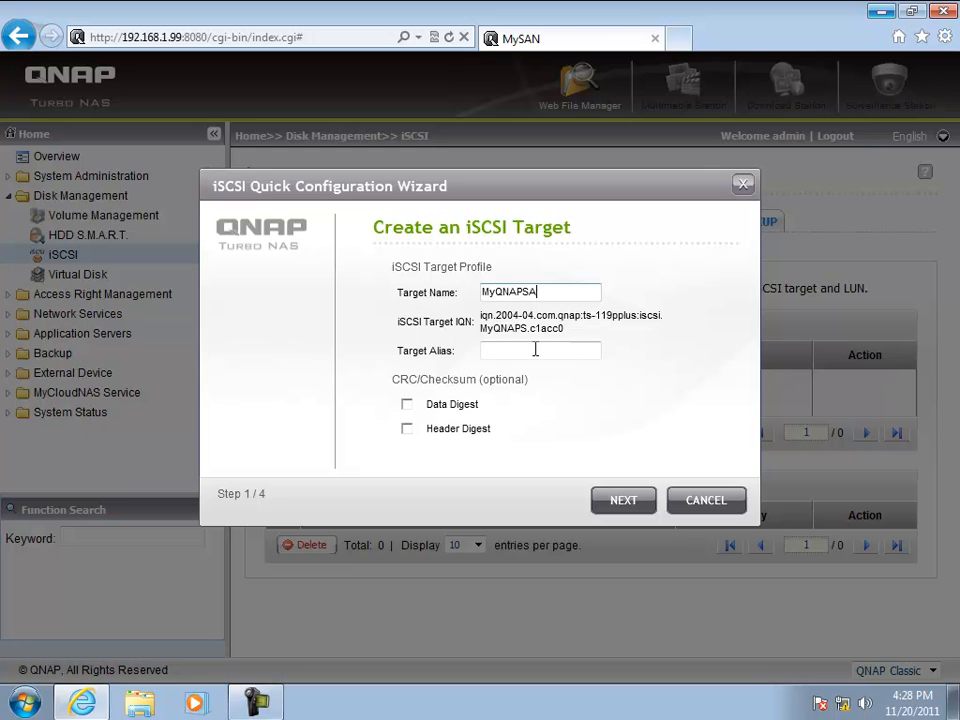
pyautogui.write('N')
pyautogui.click(540, 350)
pyautogui.write('My')
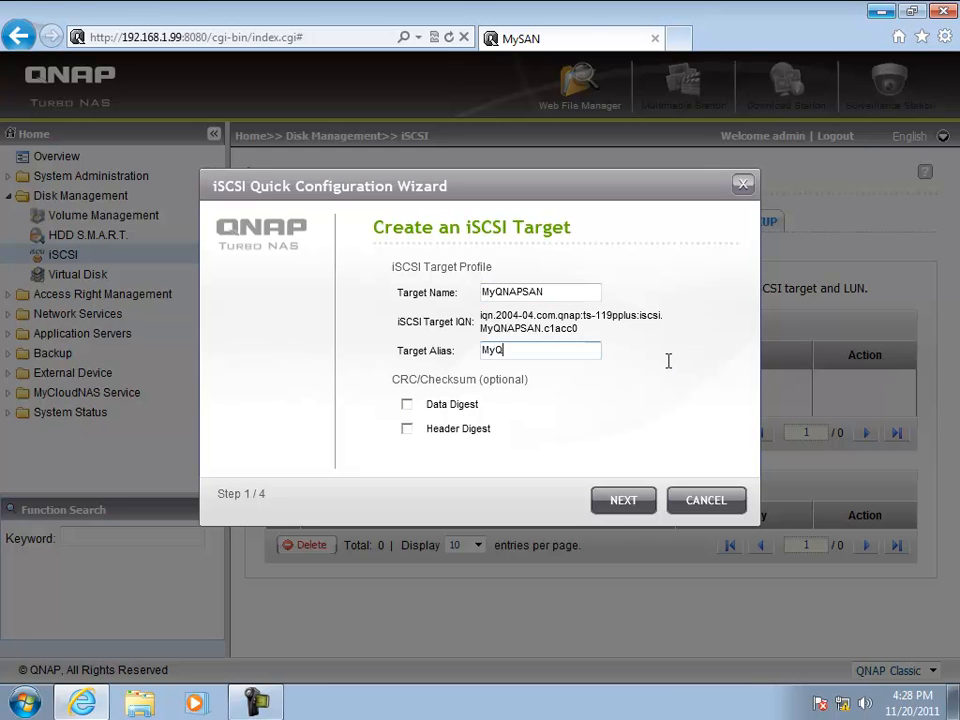
pyautogui.write('QNAPSAN')
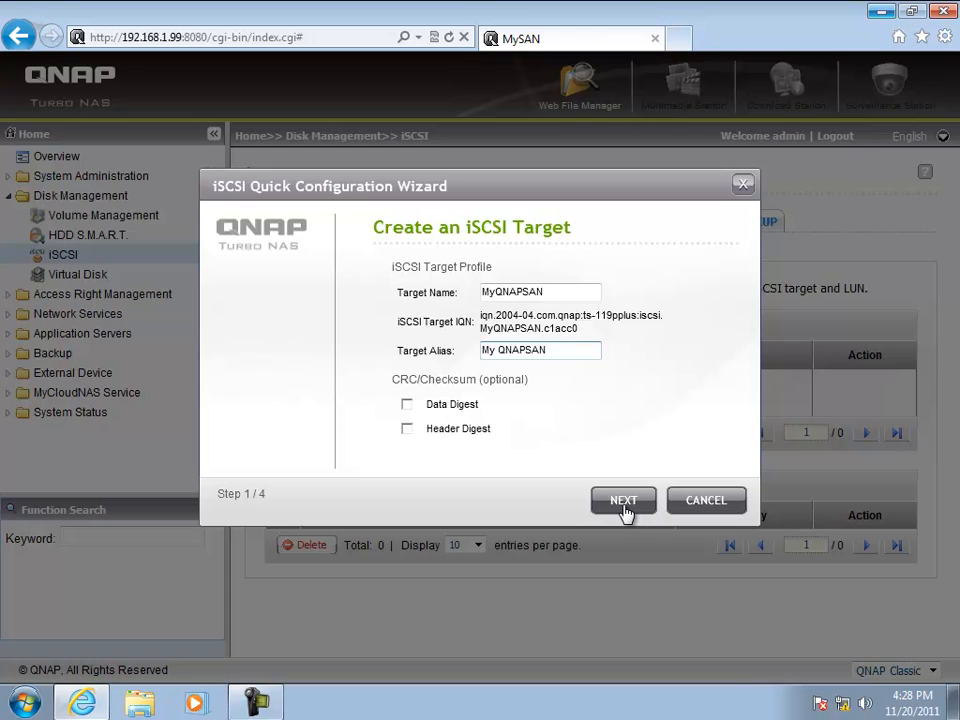
pyautogui.click(624, 500)
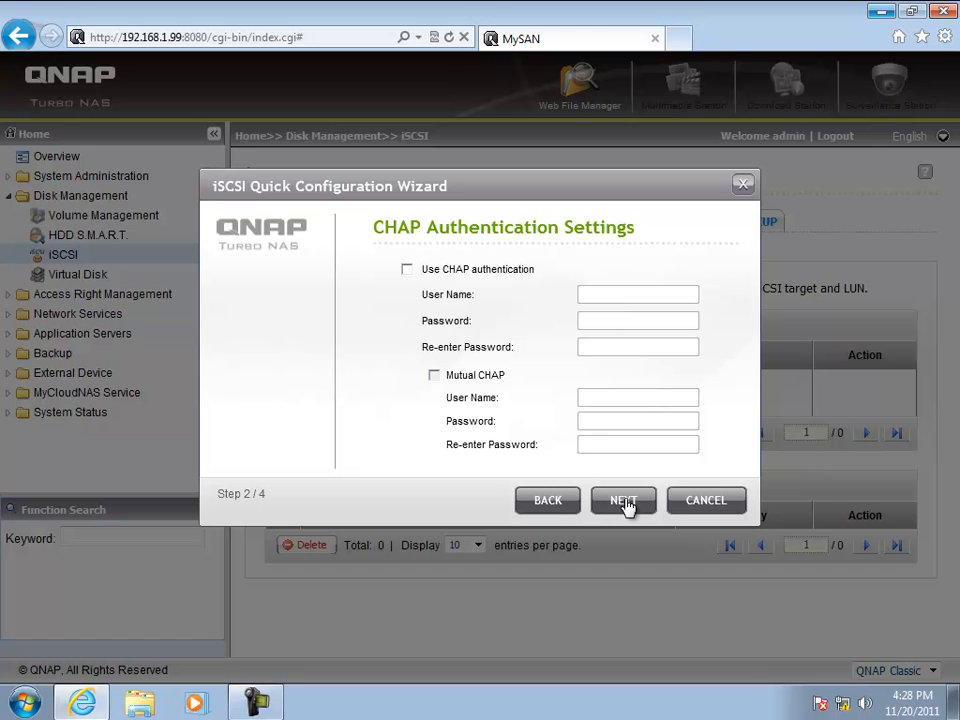
pyautogui.click(624, 500)
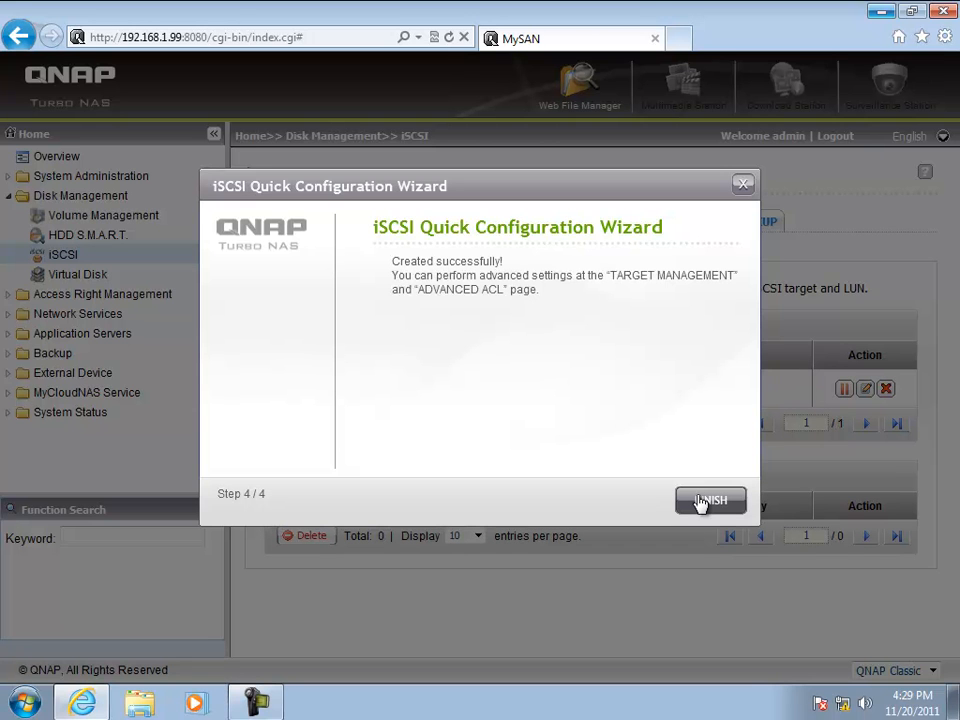
pyautogui.click(710, 500)
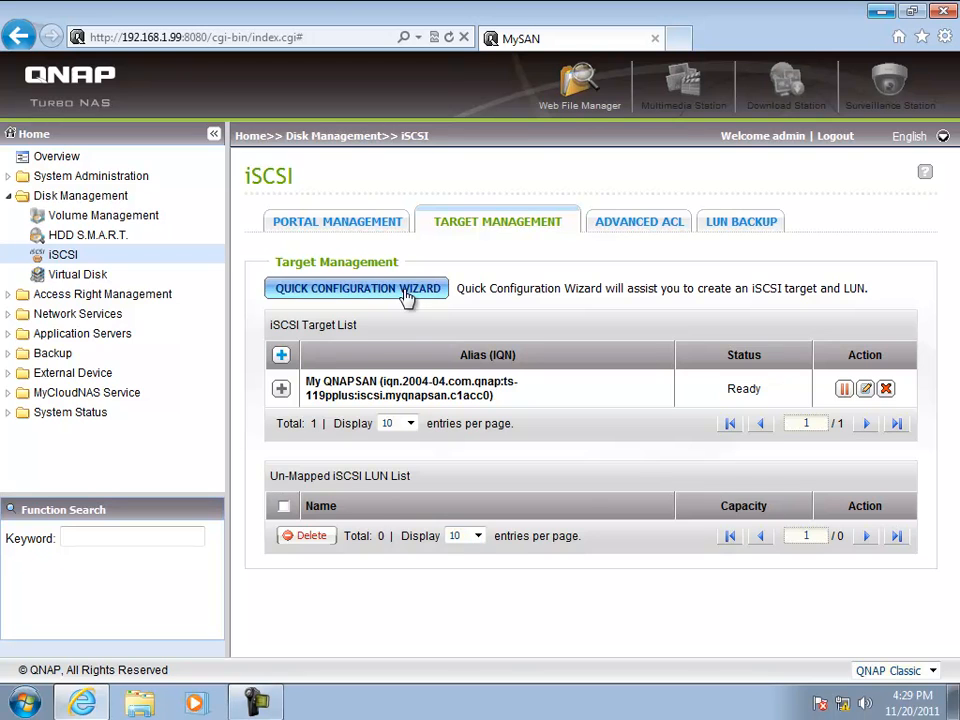
# Relaunch the wizard for an iSCSI LUN only and name the 1 GB thin-provisioned LUN Quarum
pyautogui.click(356, 288)
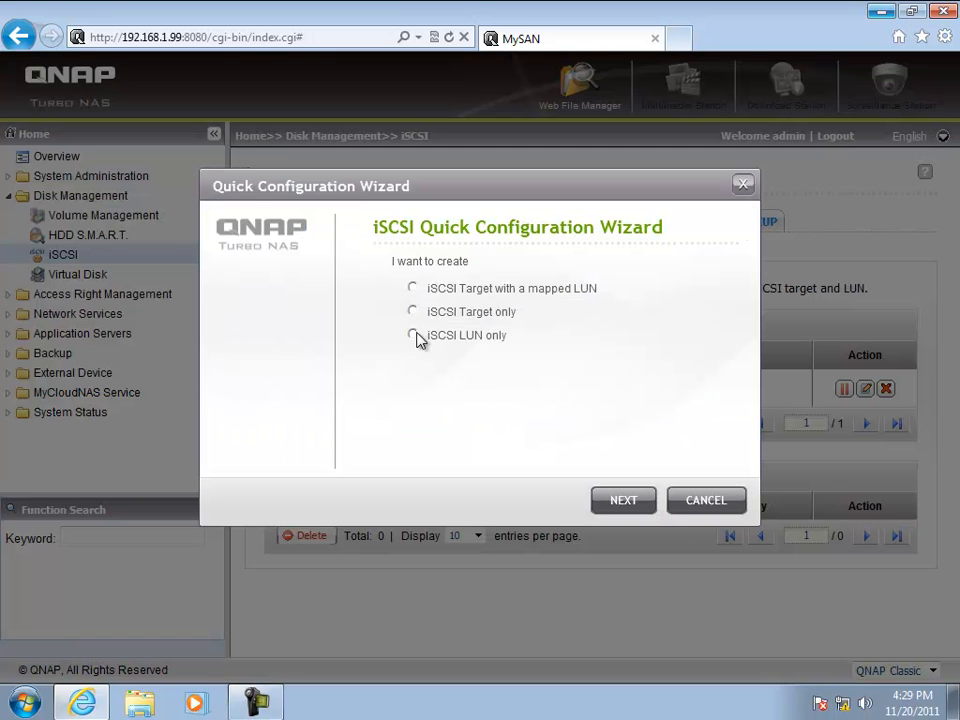
pyautogui.moveTo(410, 344)
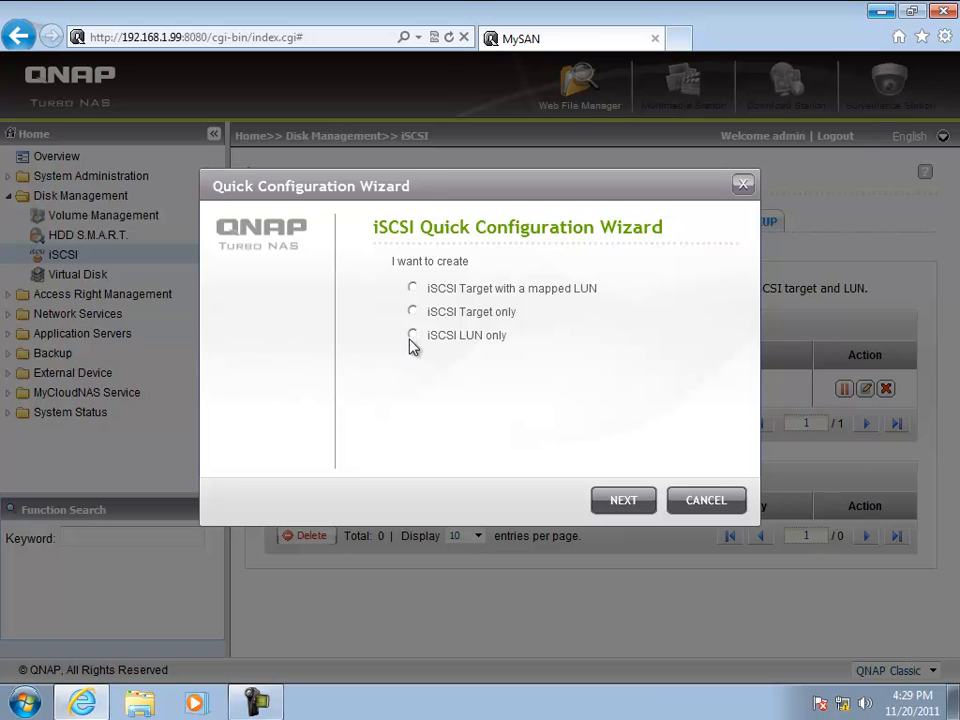
pyautogui.click(412, 336)
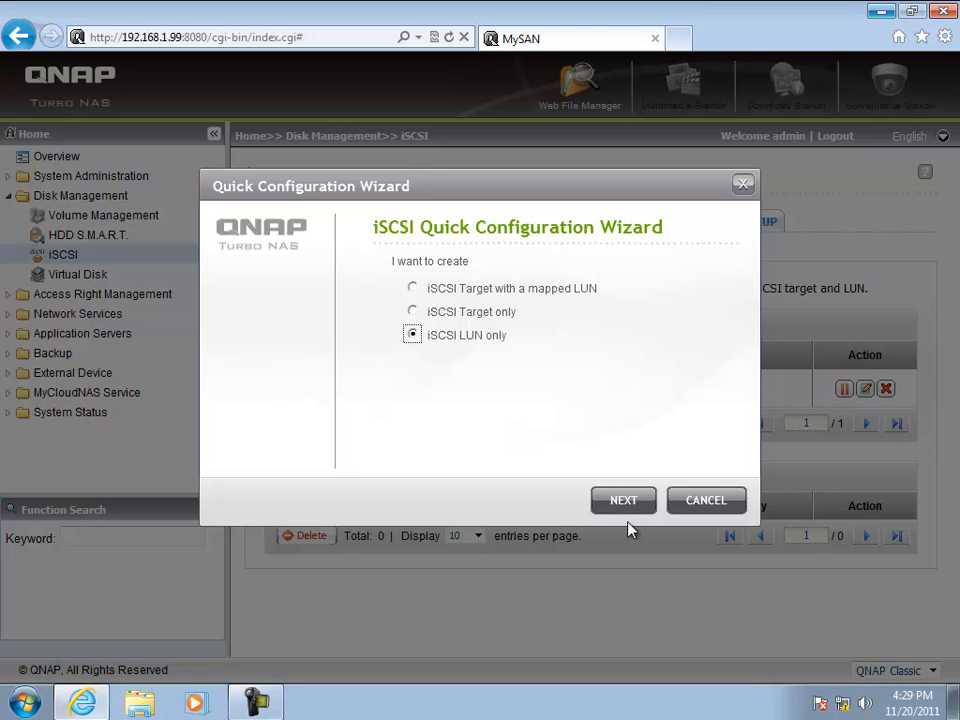
pyautogui.click(624, 500)
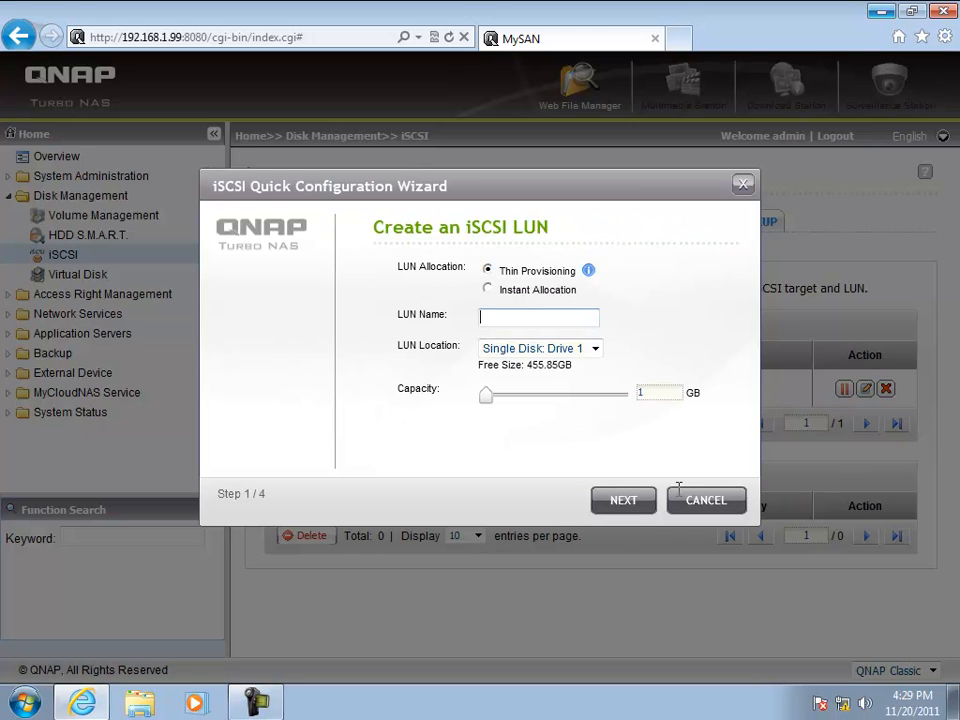
pyautogui.write('Quarum')
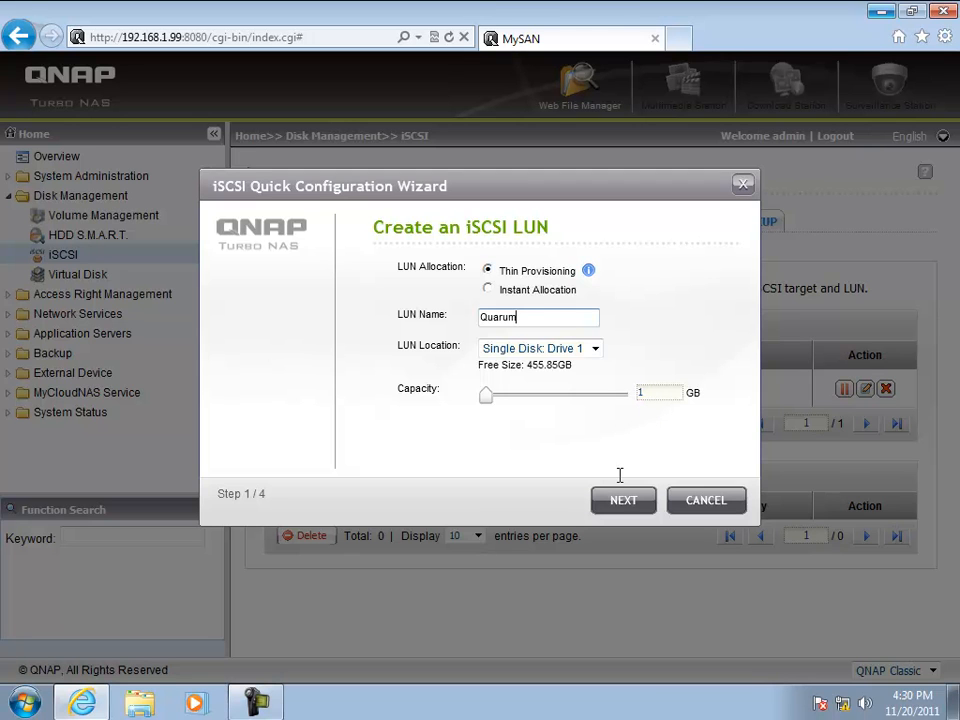
# Map the Quarum LUN to the My QNAPSAN target, confirm and finish the wizard
pyautogui.click(624, 500)
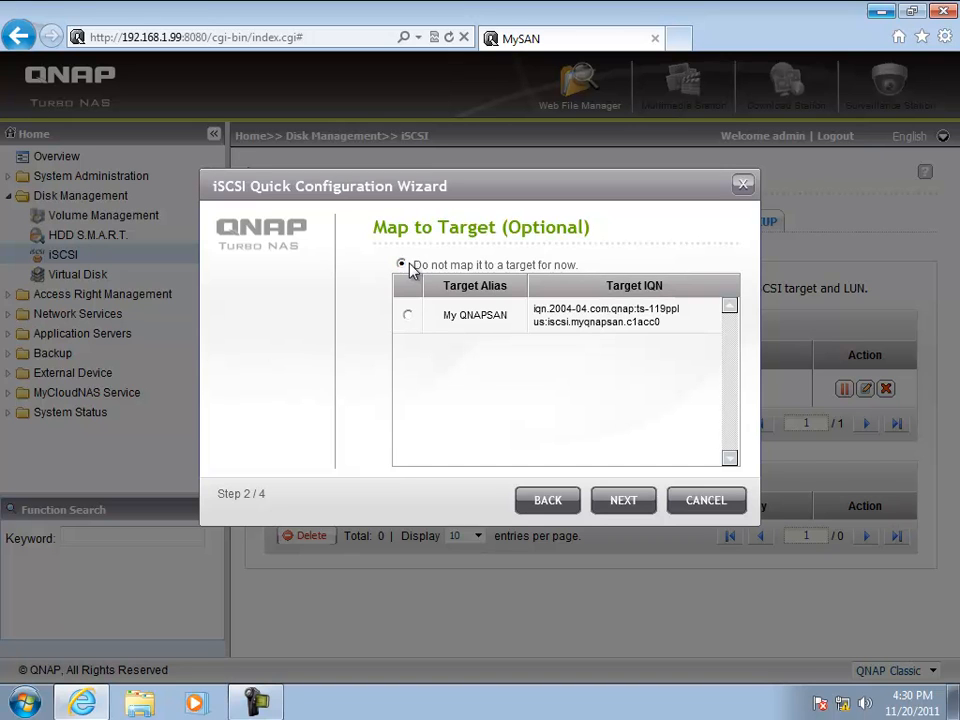
pyautogui.moveTo(470, 330)
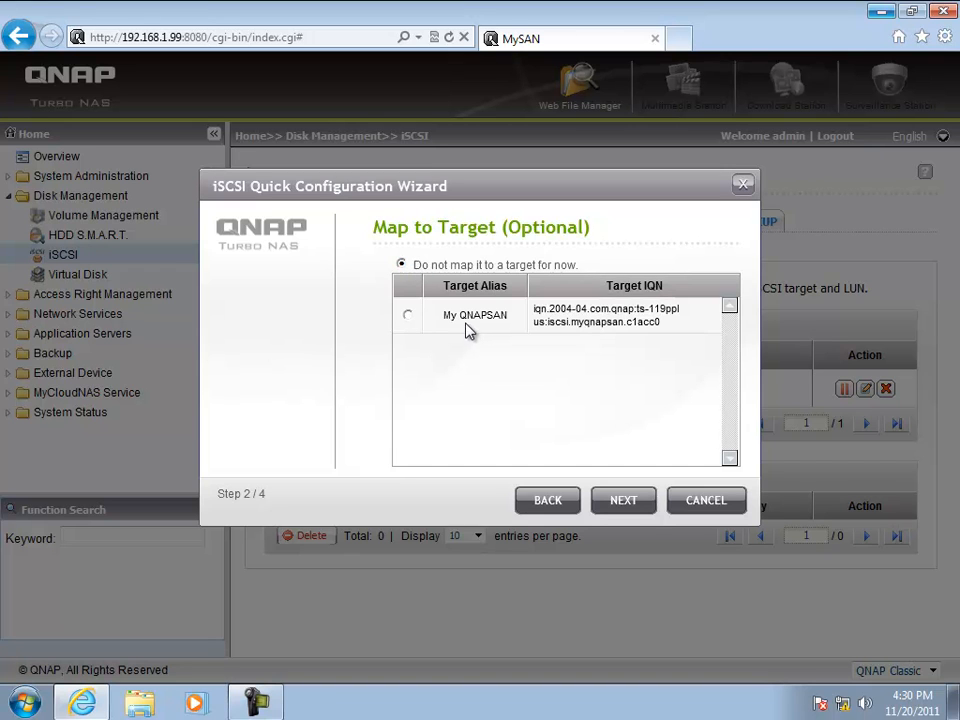
pyautogui.click(408, 314)
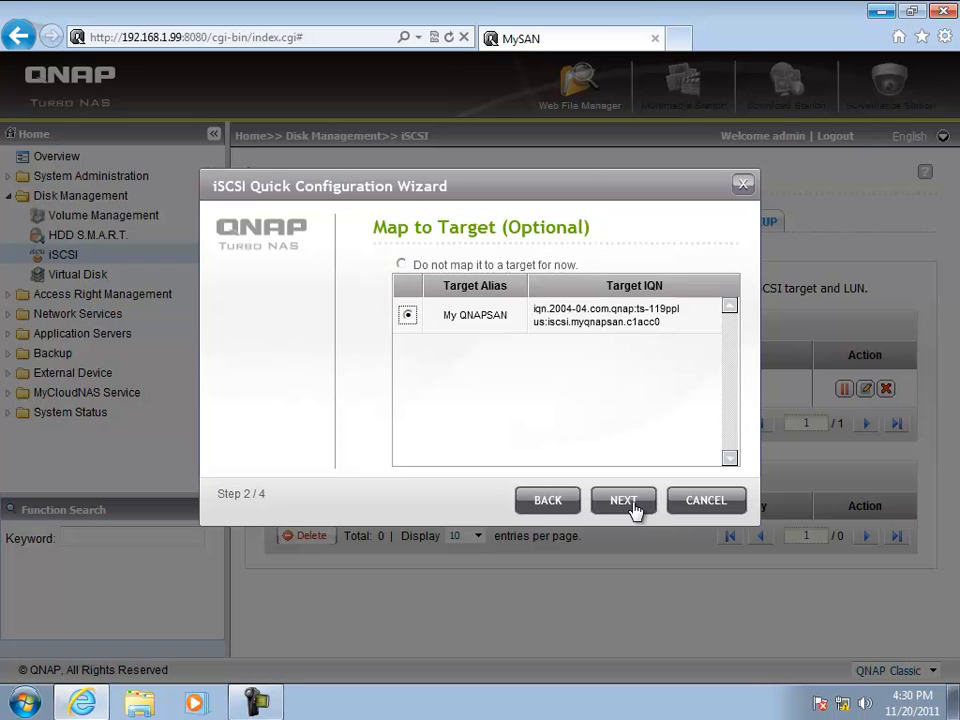
pyautogui.click(622, 500)
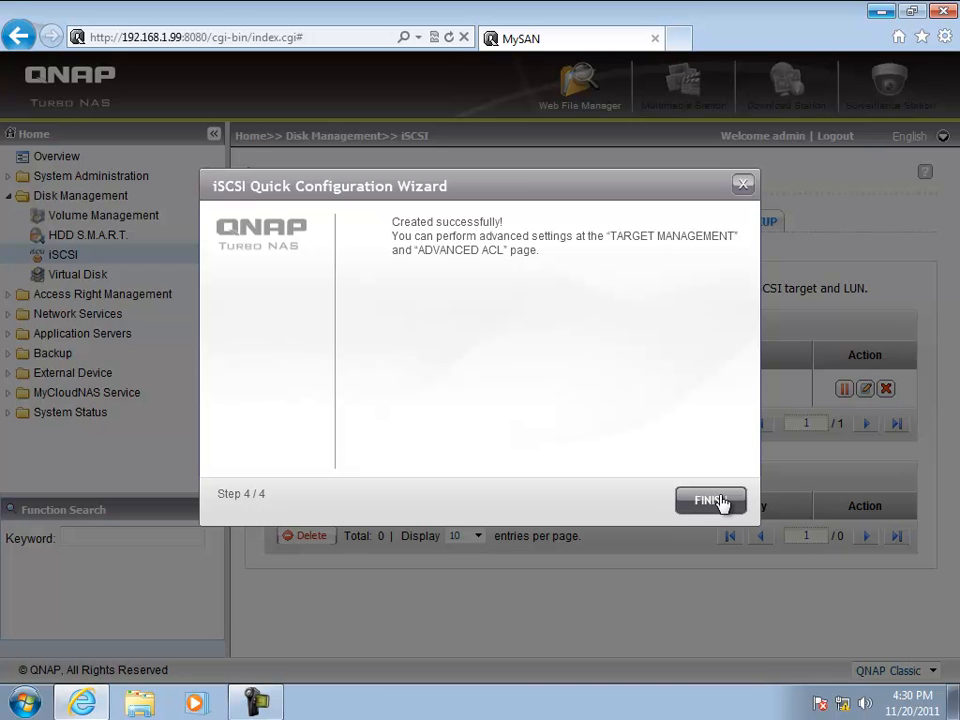
pyautogui.click(710, 500)
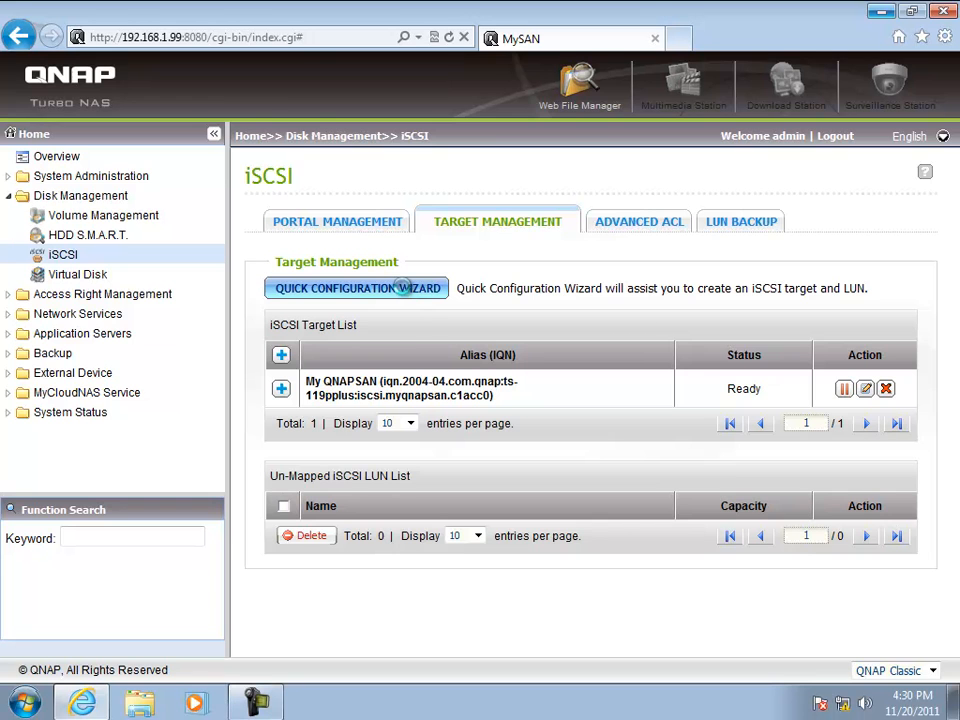
# Start an iSCSI LUN only wizard with Instant Allocation and name the 450 GB LUN VMstorage
pyautogui.click(356, 288)
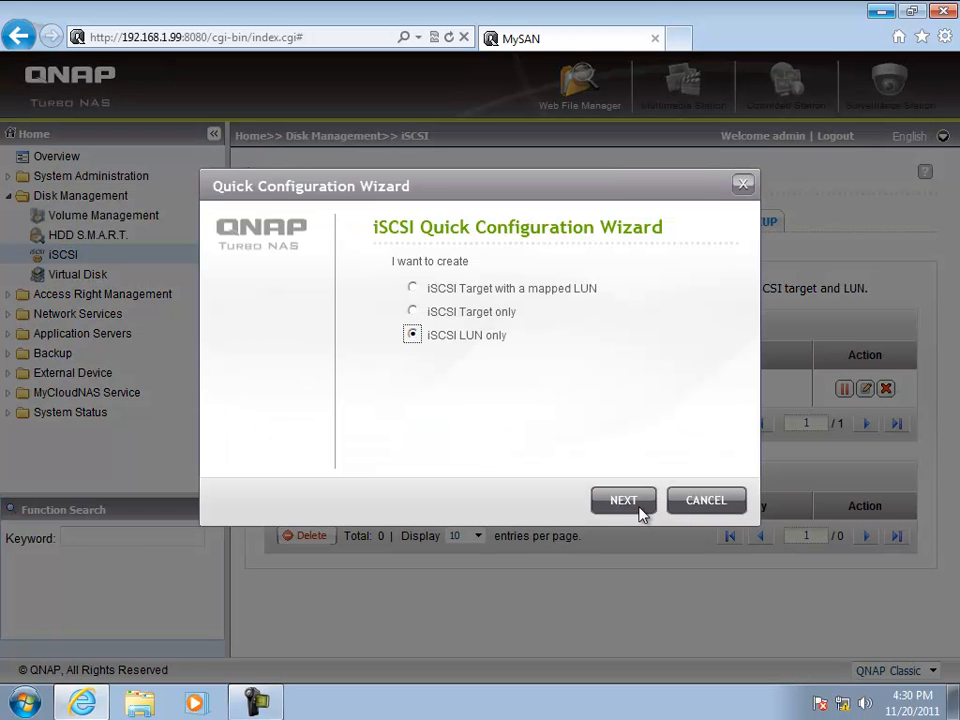
pyautogui.click(624, 500)
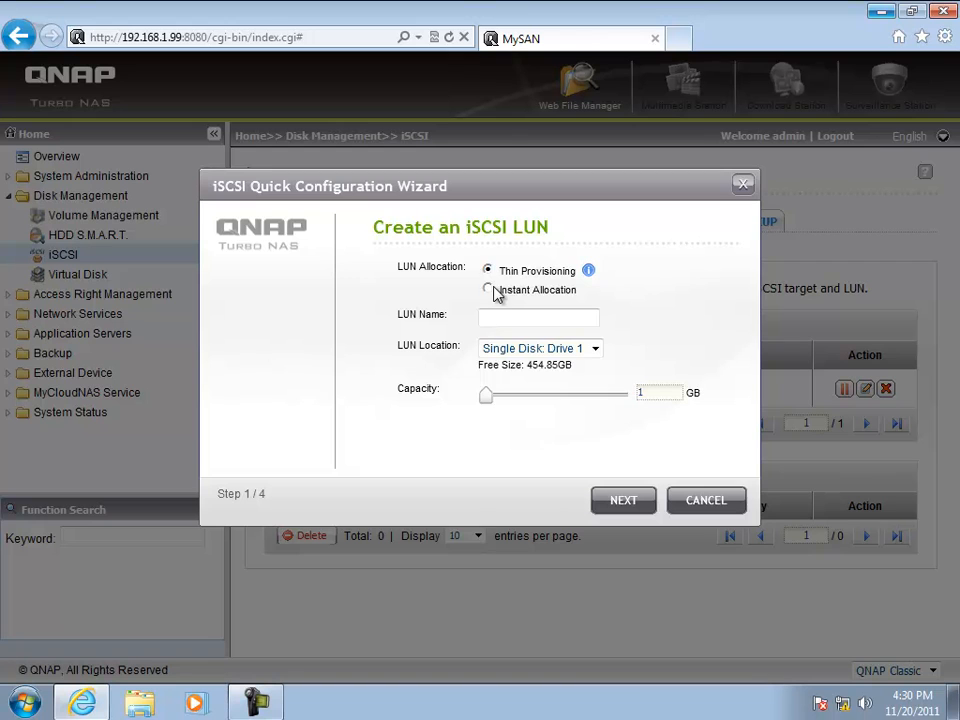
pyautogui.click(488, 290)
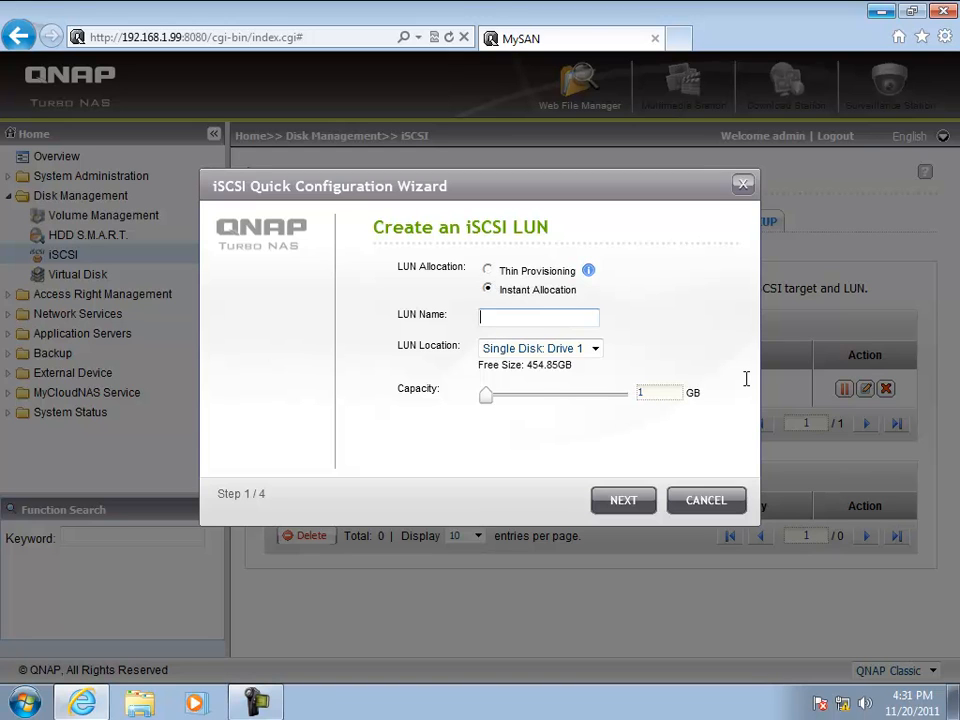
pyautogui.write('VMstoar')
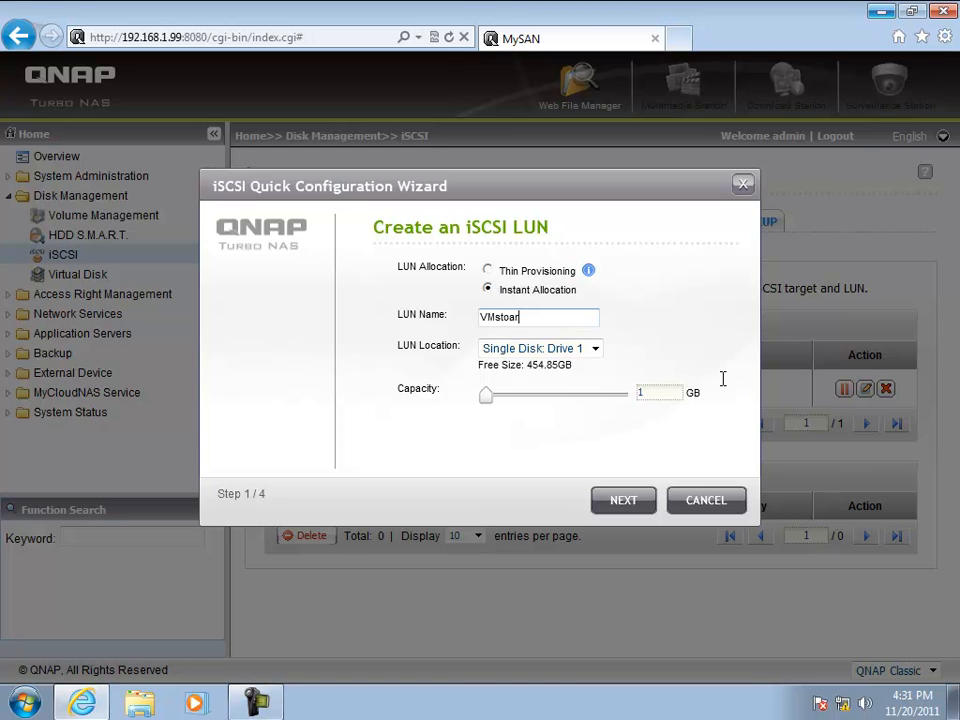
pyautogui.write('age')
pyautogui.click(660, 392)
pyautogui.write('450')
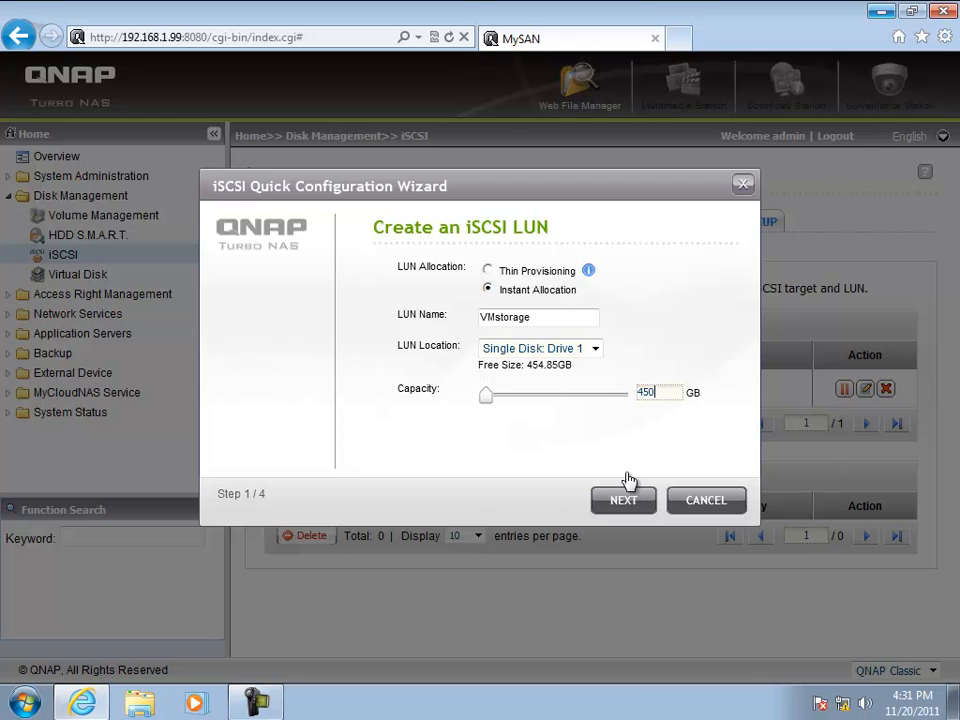
# Map the VMstorage LUN to the My QNAPSAN target and confirm its creation
pyautogui.click(624, 500)
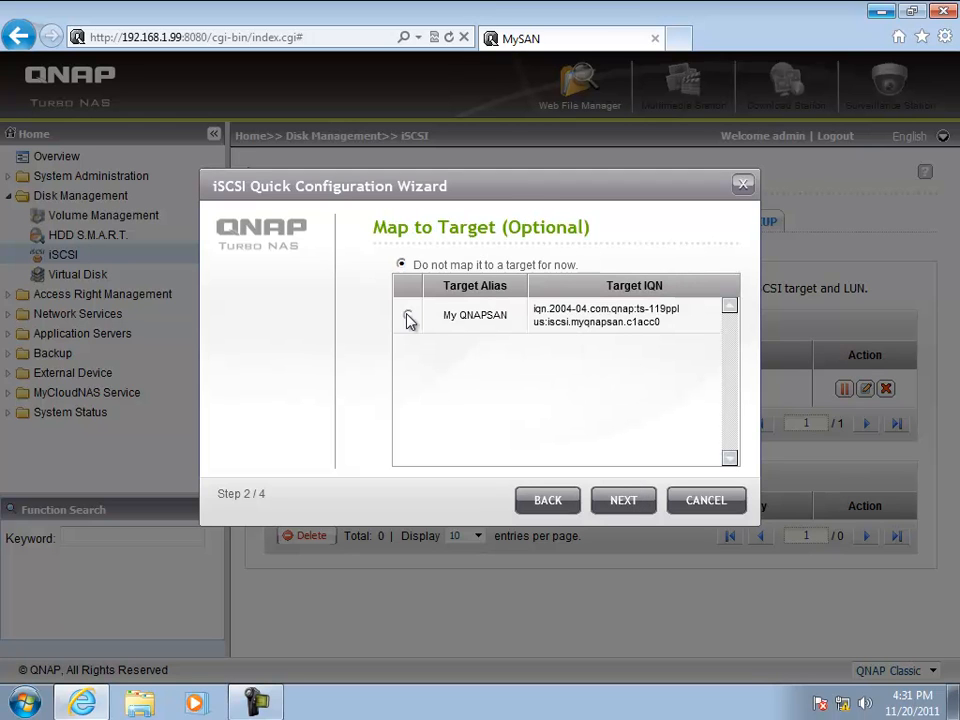
pyautogui.click(408, 314)
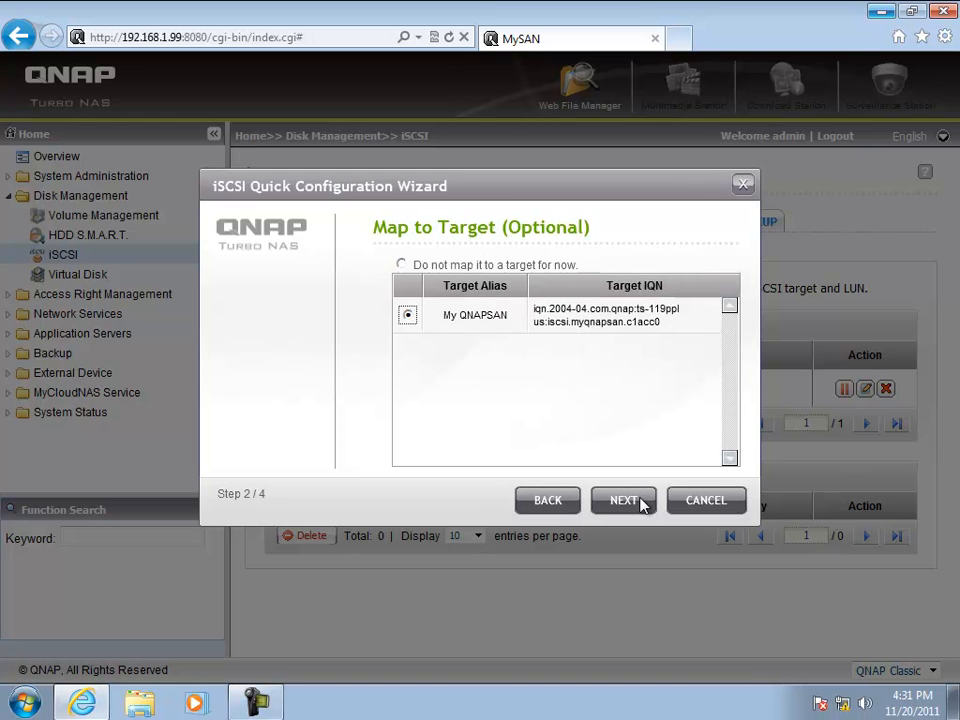
pyautogui.click(624, 500)
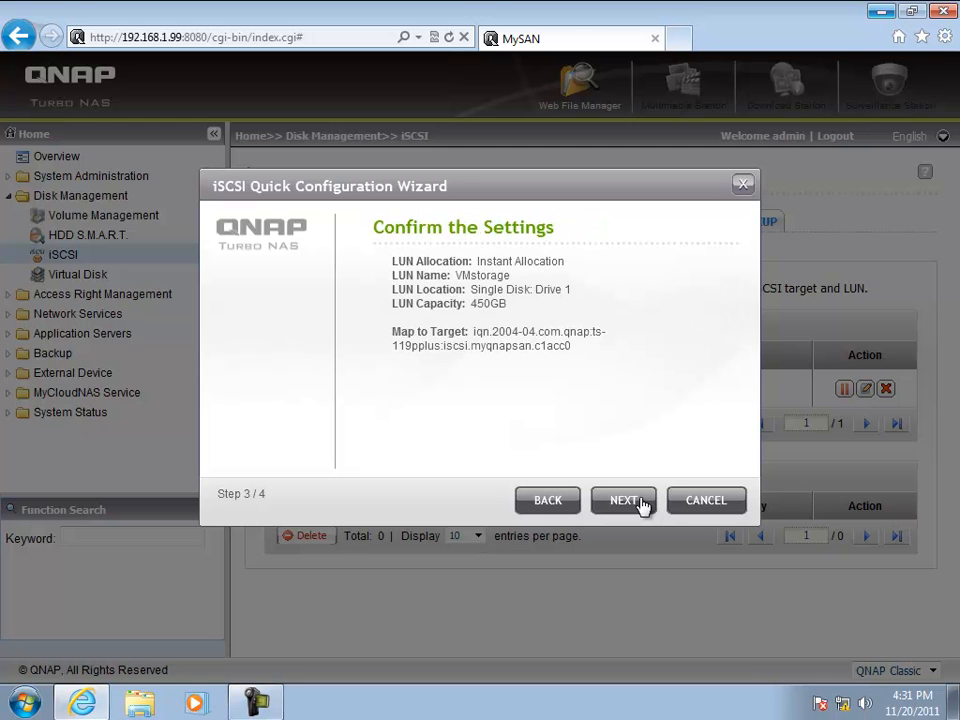
pyautogui.moveTo(706, 506)
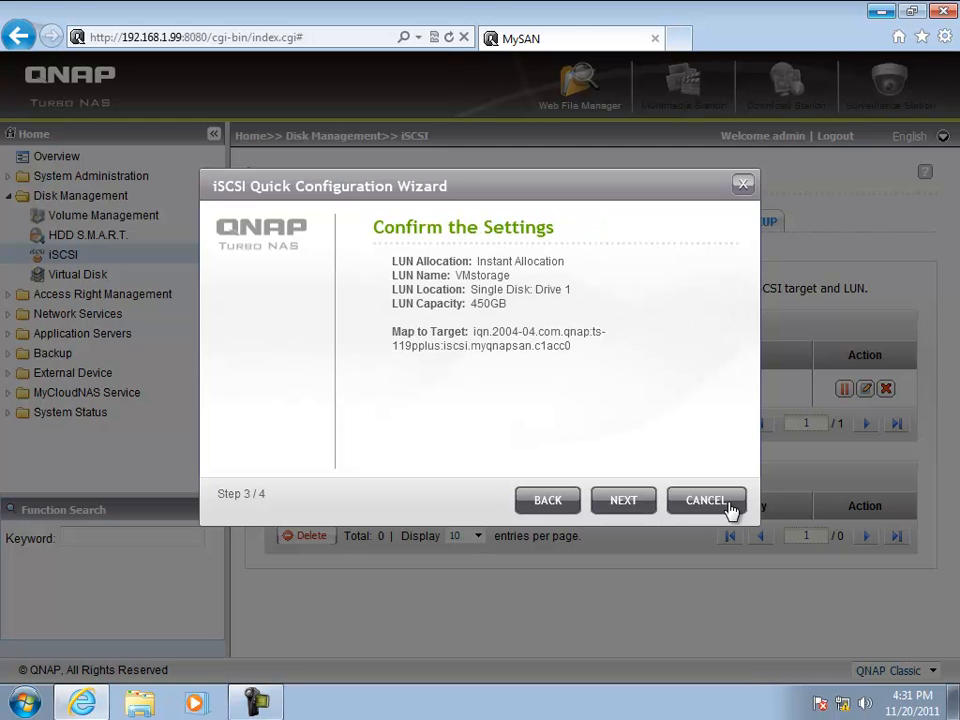
pyautogui.click(622, 500)
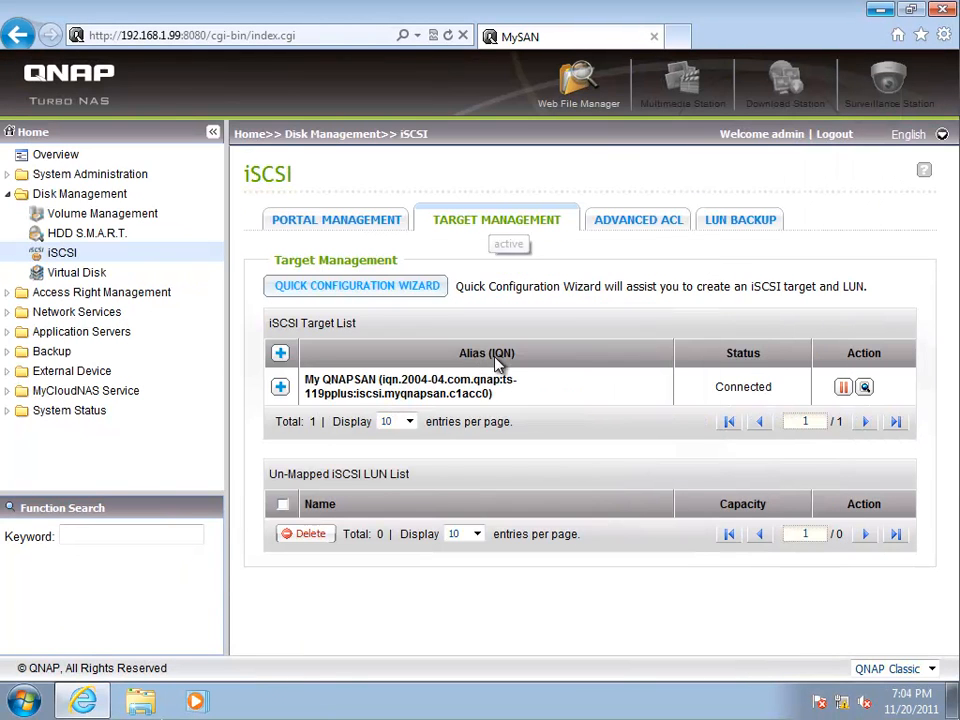
pyautogui.moveTo(436, 572)
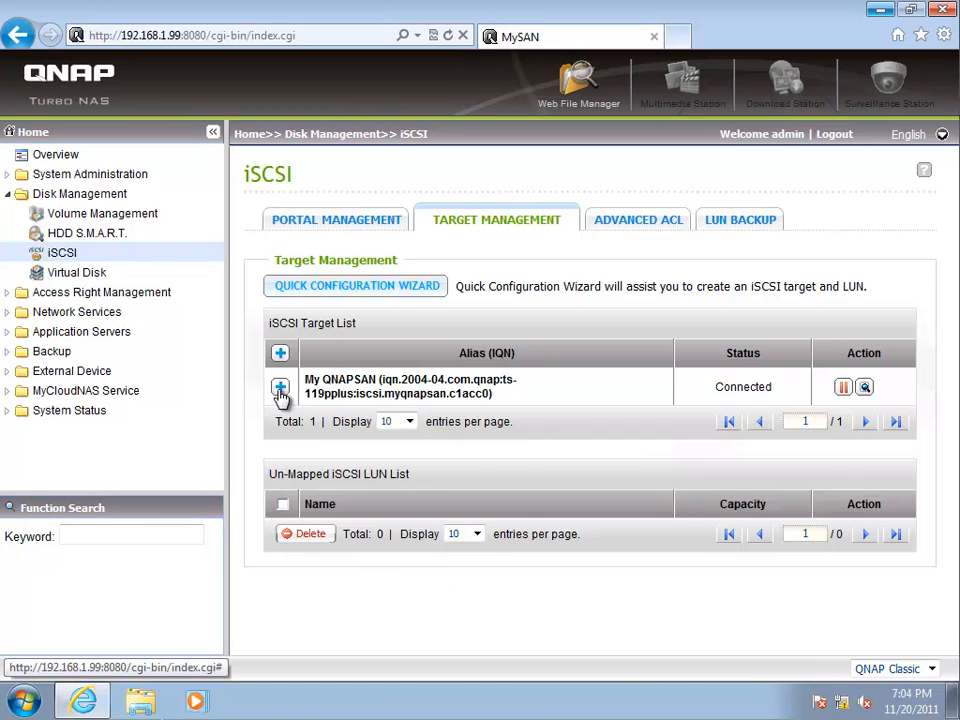
# Expand My QNAPSAN in the iSCSI Target List to show the Quarum (1 GB) and VMstorage (450 GB) LUNs
pyautogui.click(280, 388)
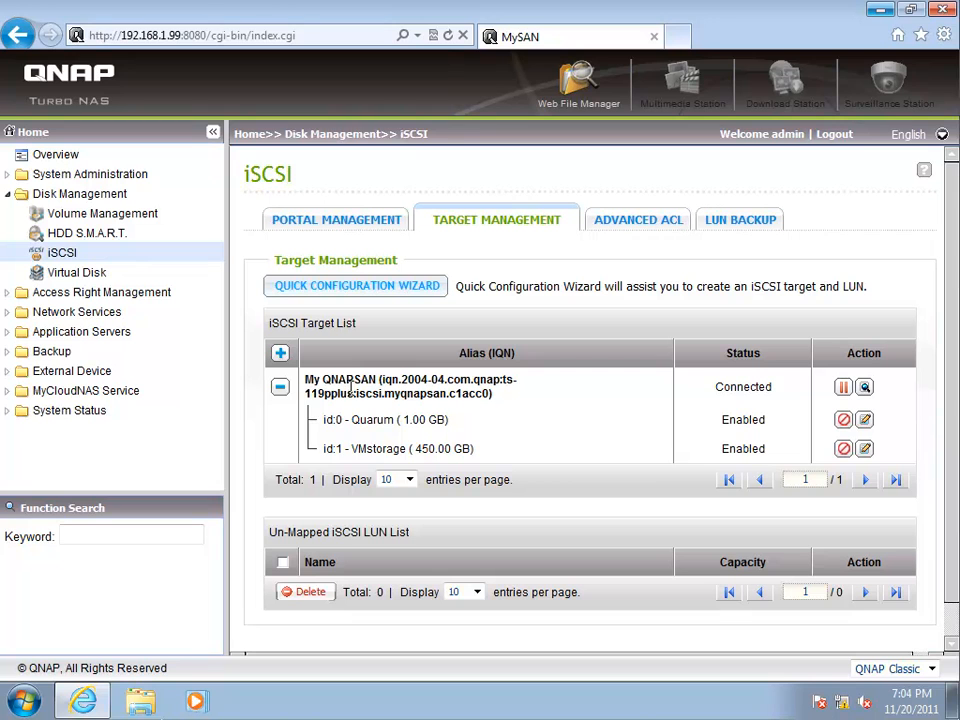
pyautogui.moveTo(316, 384)
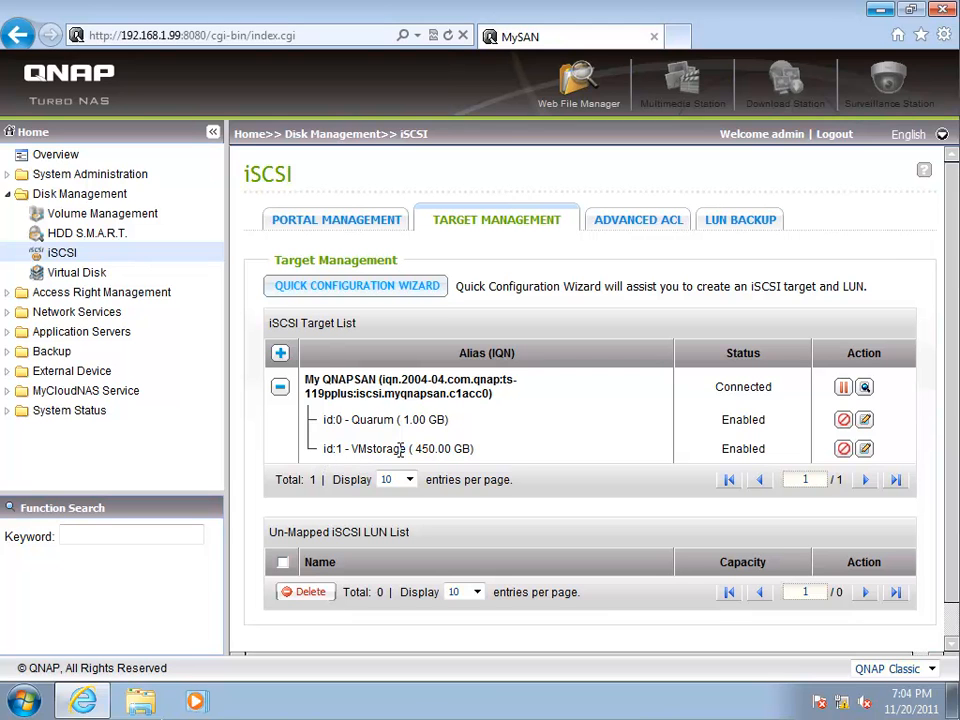
pyautogui.moveTo(508, 456)
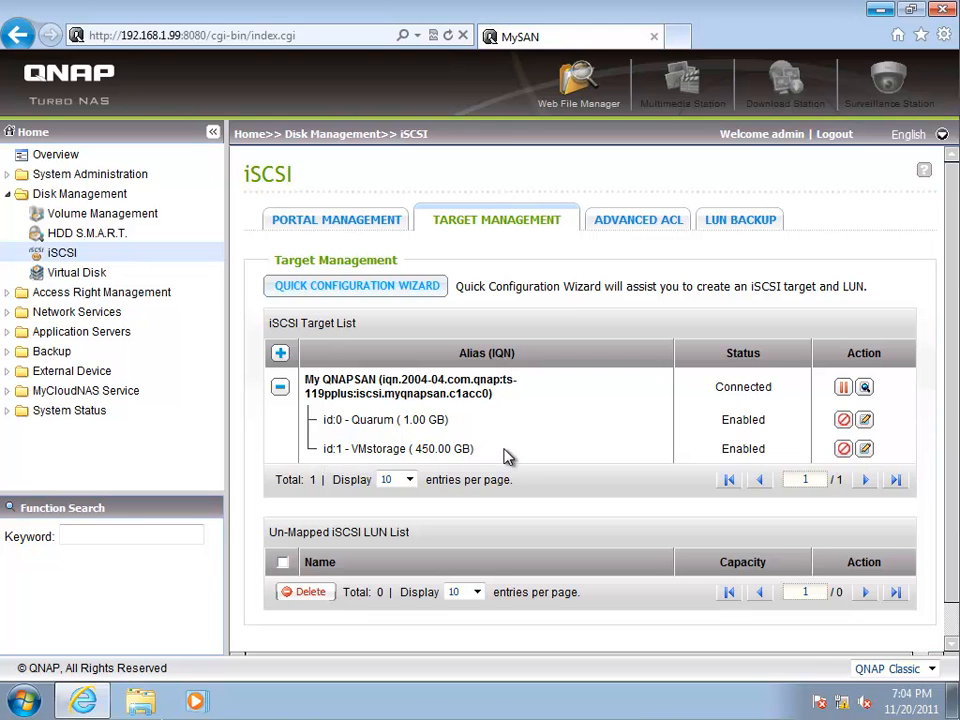
pyautogui.moveTo(502, 448)
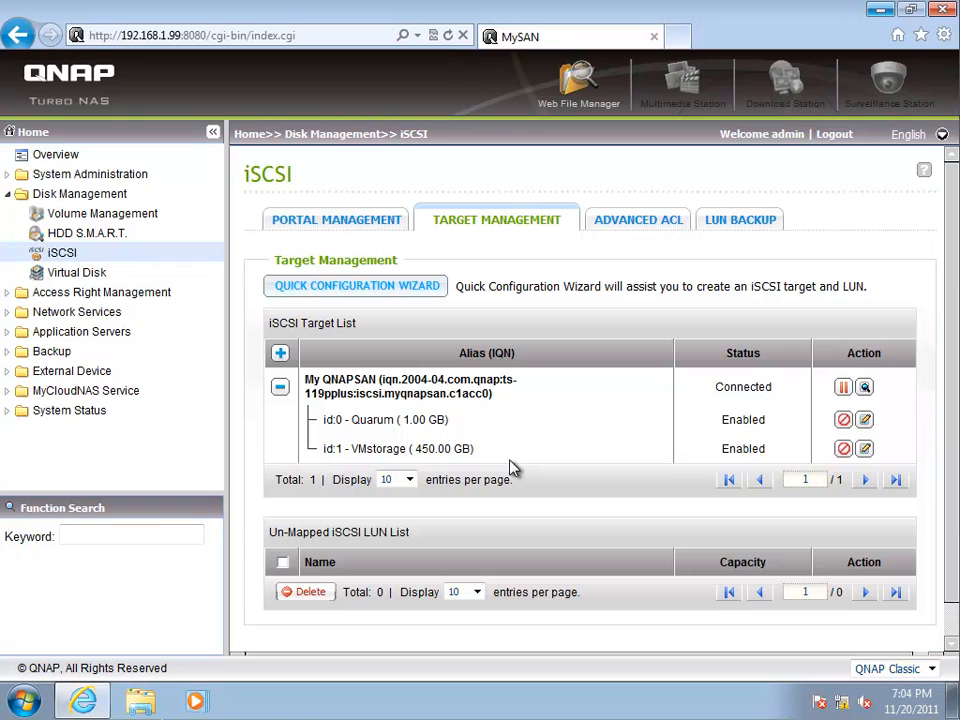
pyautogui.moveTo(510, 456)
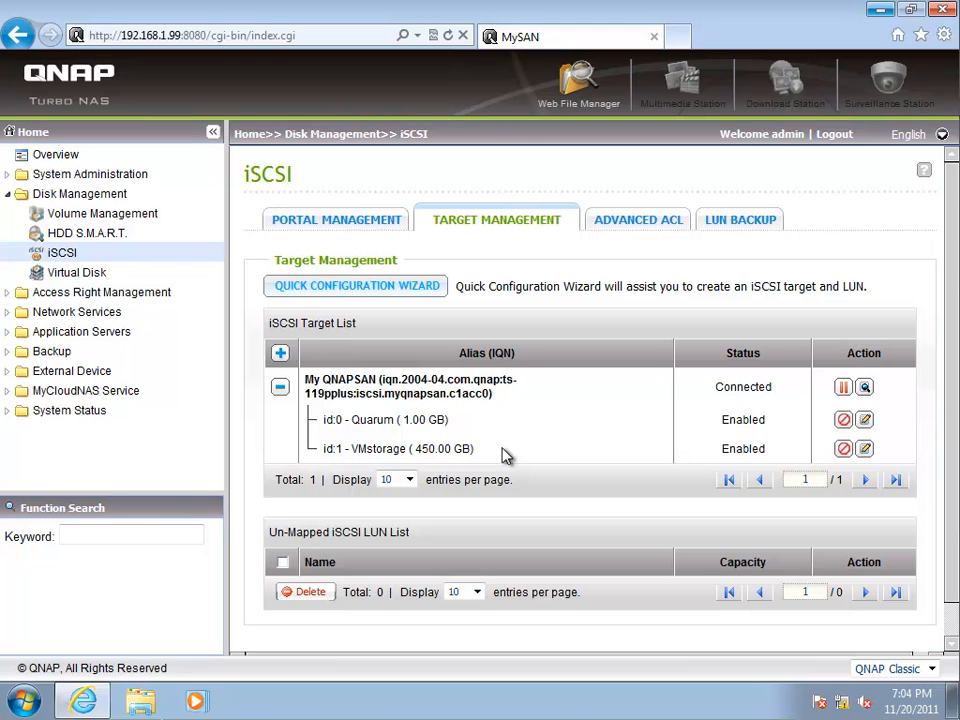